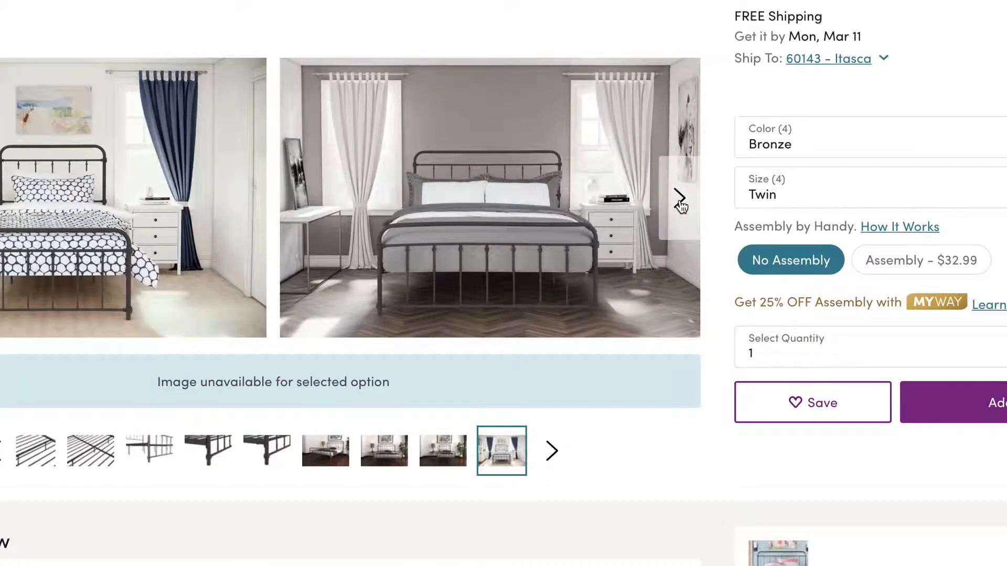
Scroll to Specifications and open the Installation & Assembly PDF to the Step 1 diagram
scroll("down", 3)
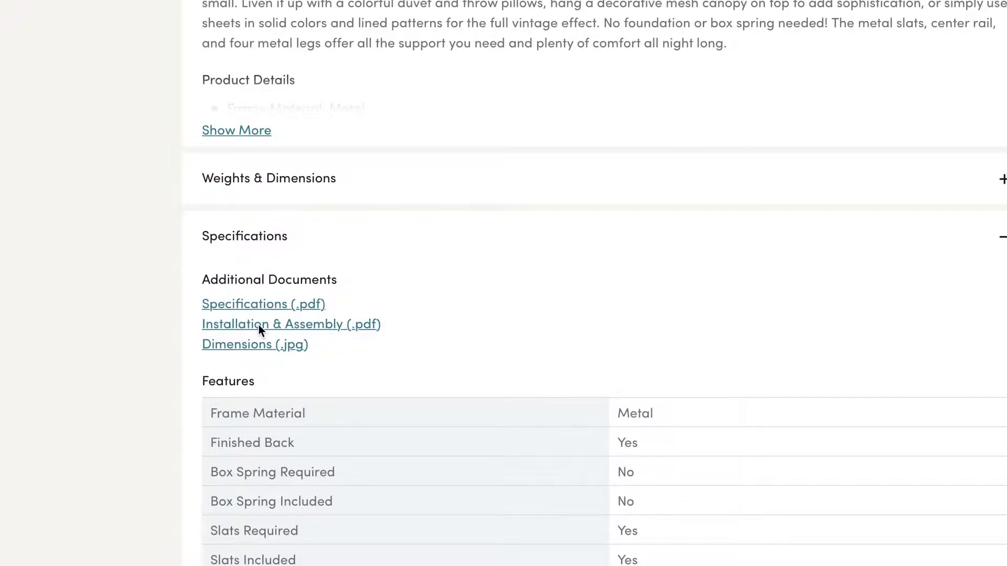
left_click(291, 324)
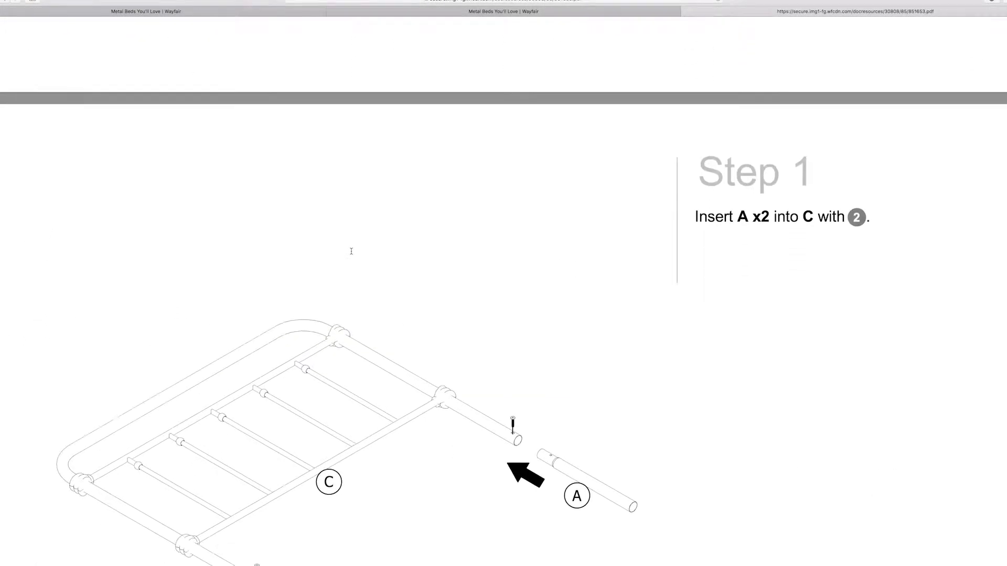